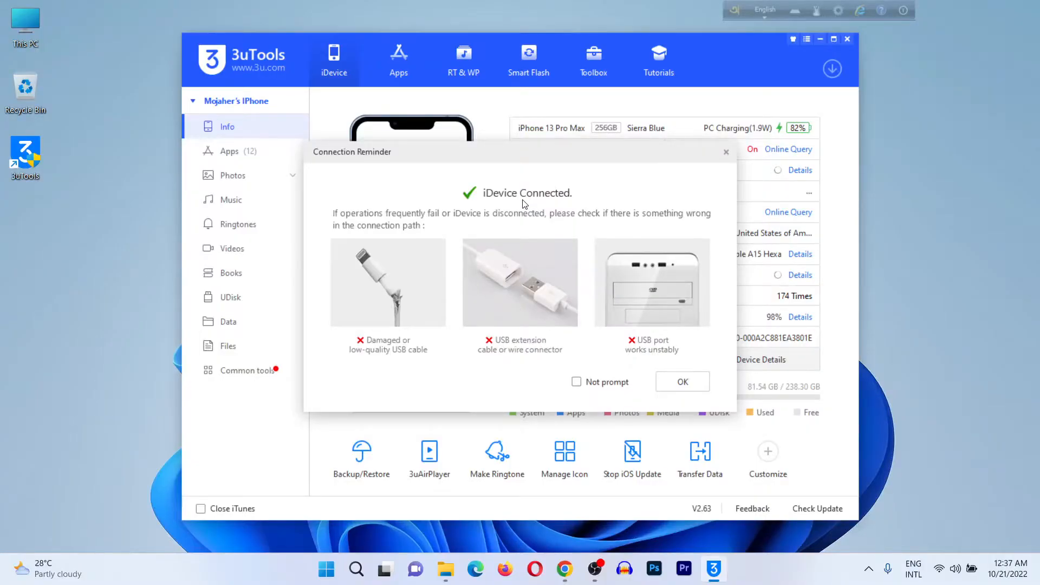
mouse_move(633, 387)
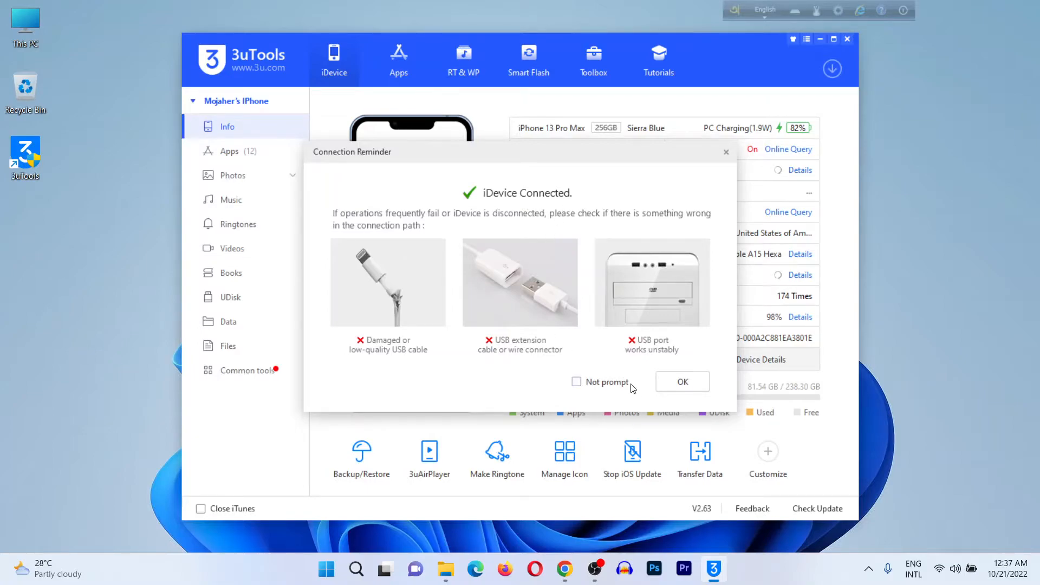
Step: Dismiss the Connection Reminder so the iPhone 13 Pro Max info page loads
left_click(682, 381)
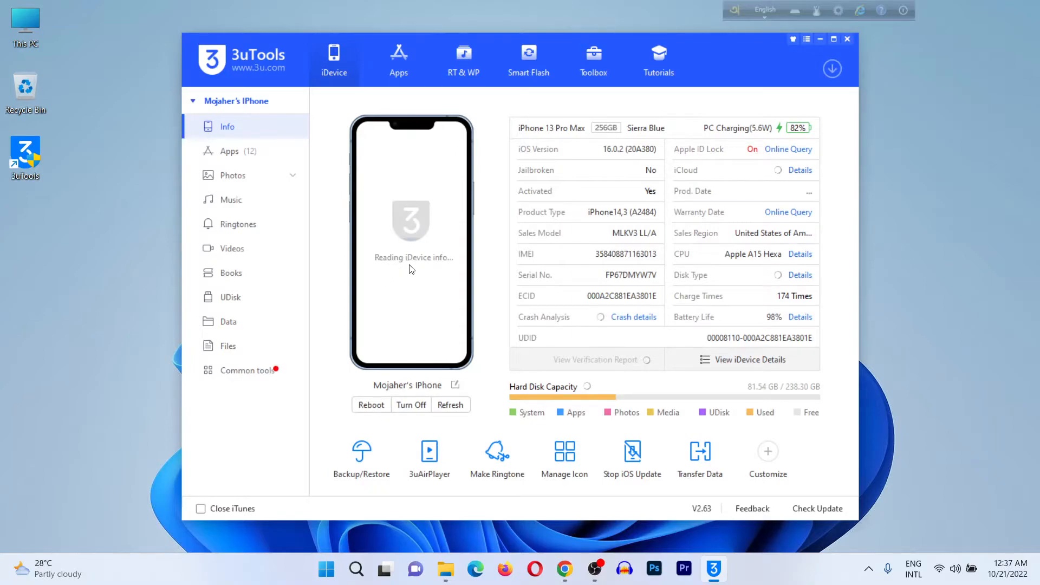
mouse_move(449, 267)
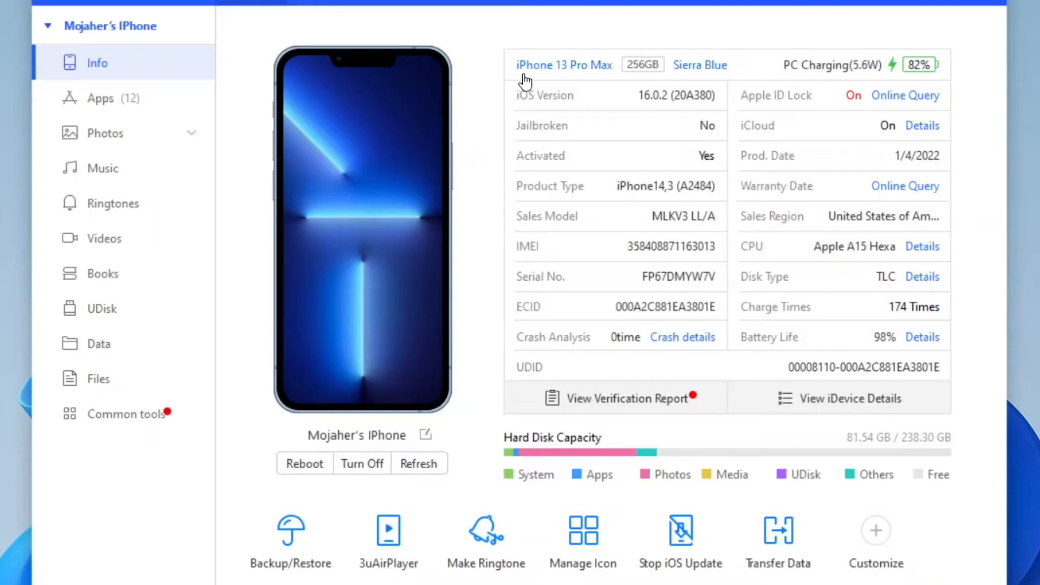
mouse_move(623, 76)
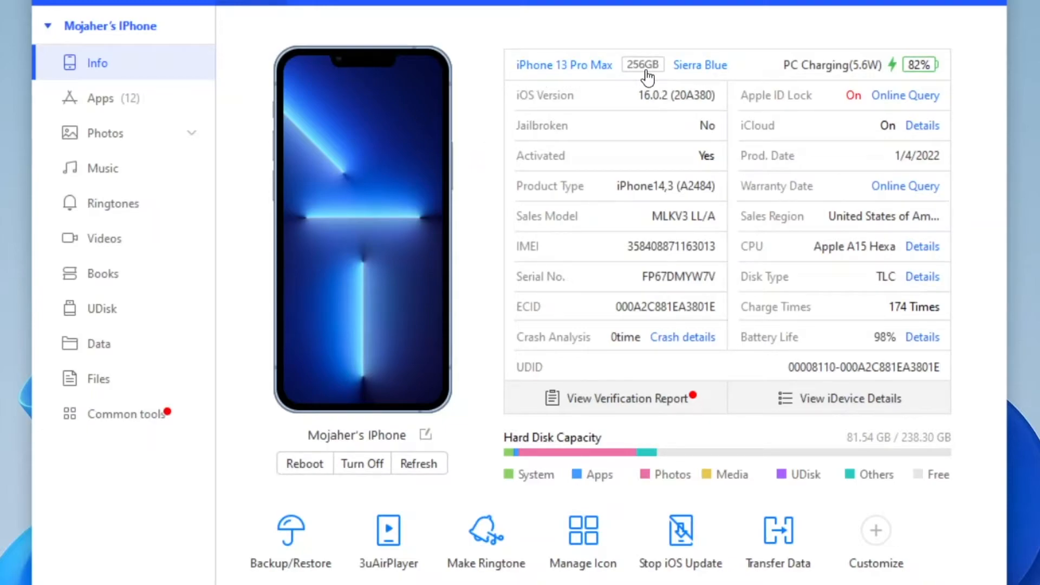
mouse_move(633, 80)
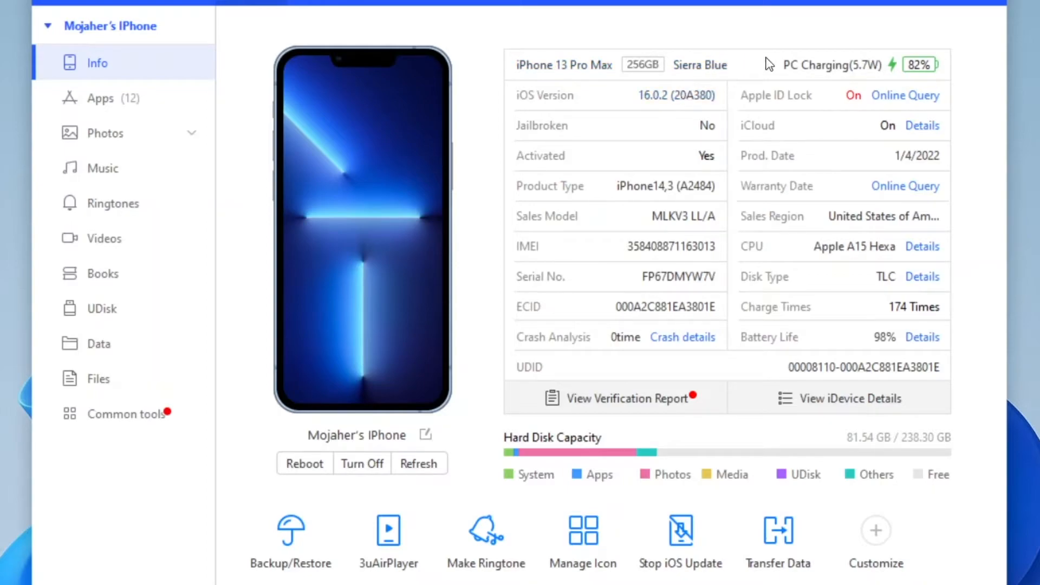
mouse_move(872, 76)
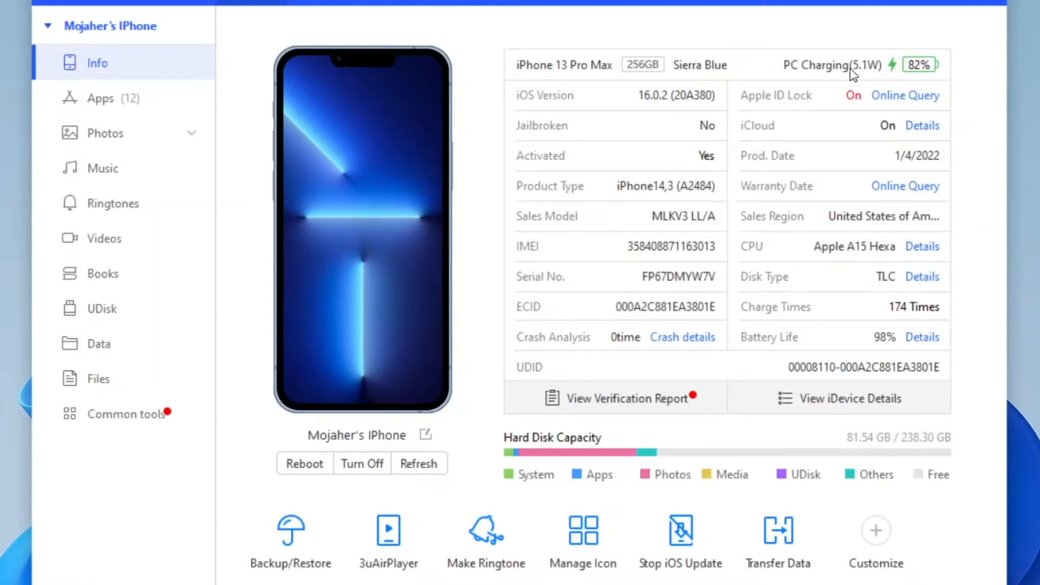
mouse_move(577, 103)
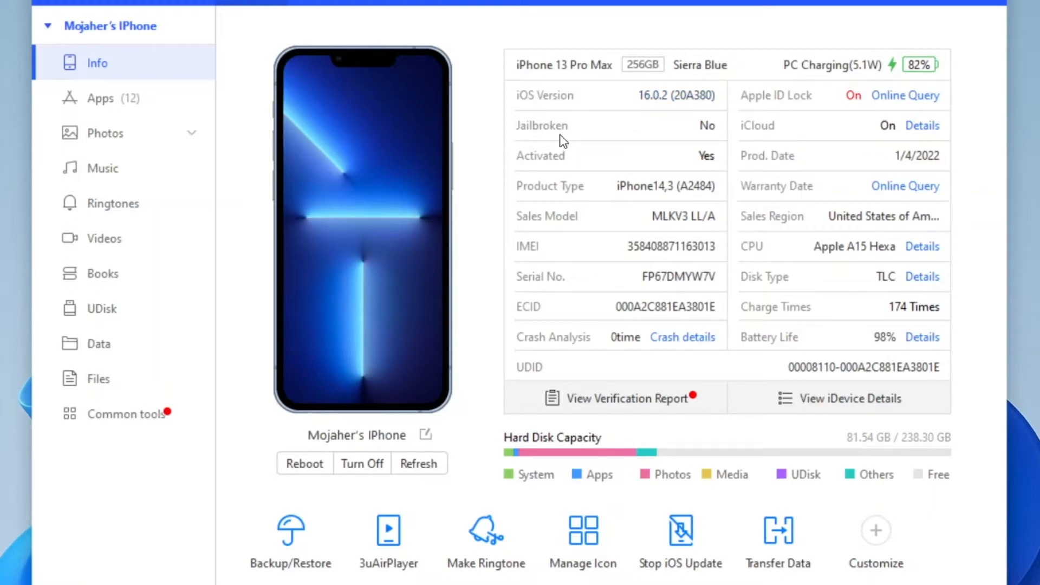
mouse_move(712, 134)
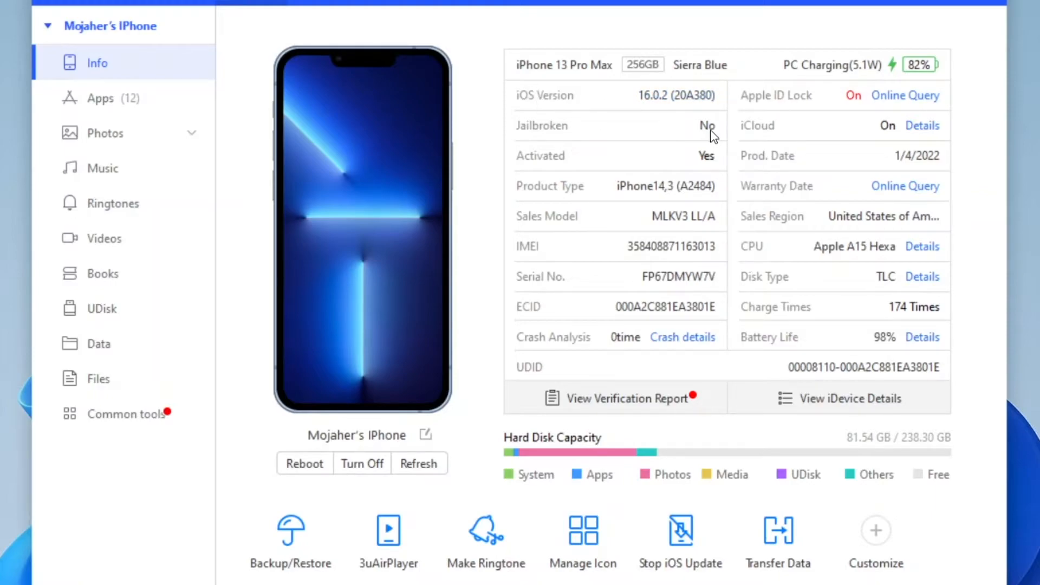
mouse_move(680, 154)
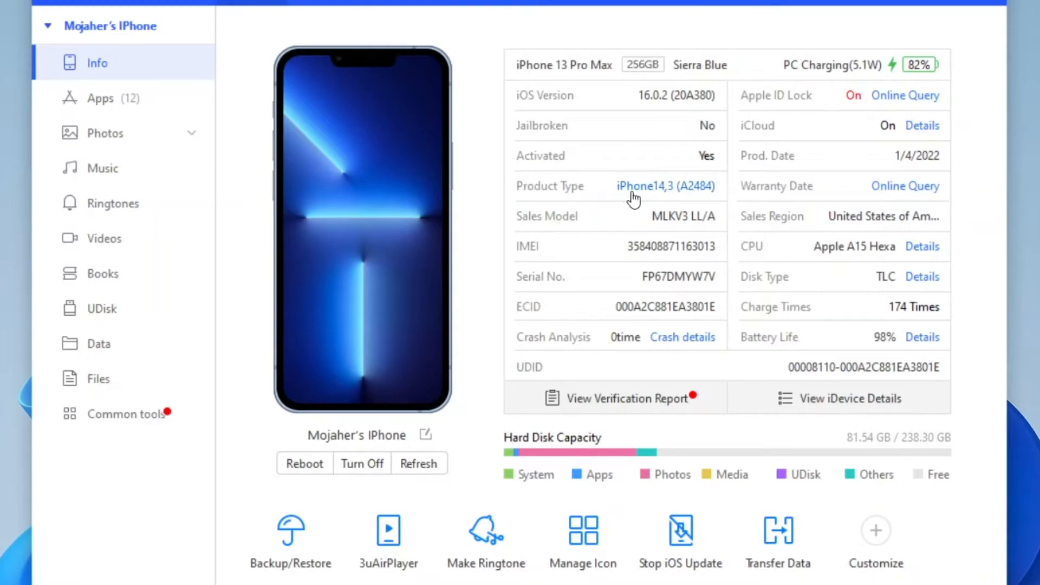
mouse_move(590, 216)
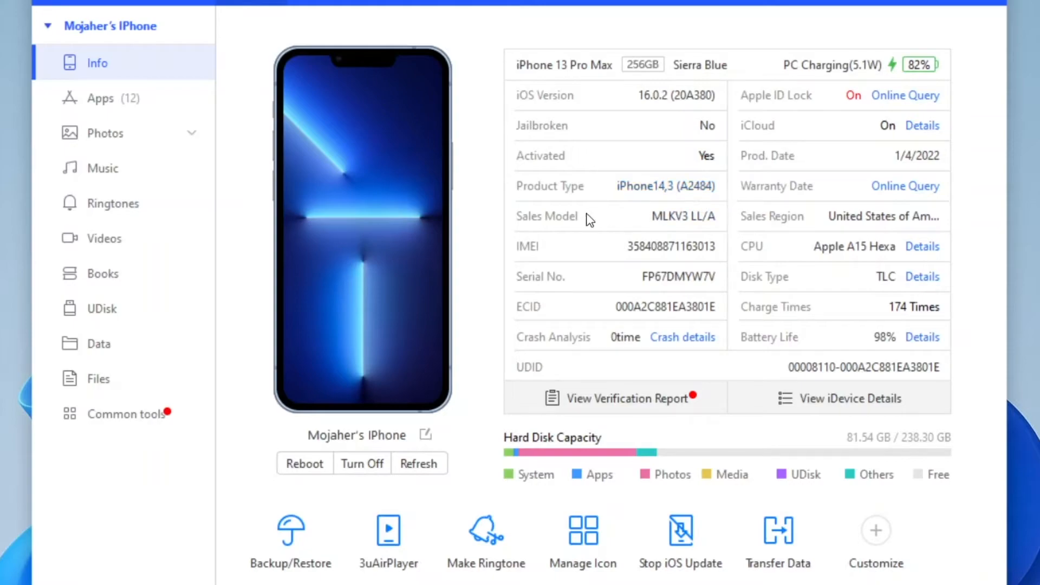
mouse_move(582, 305)
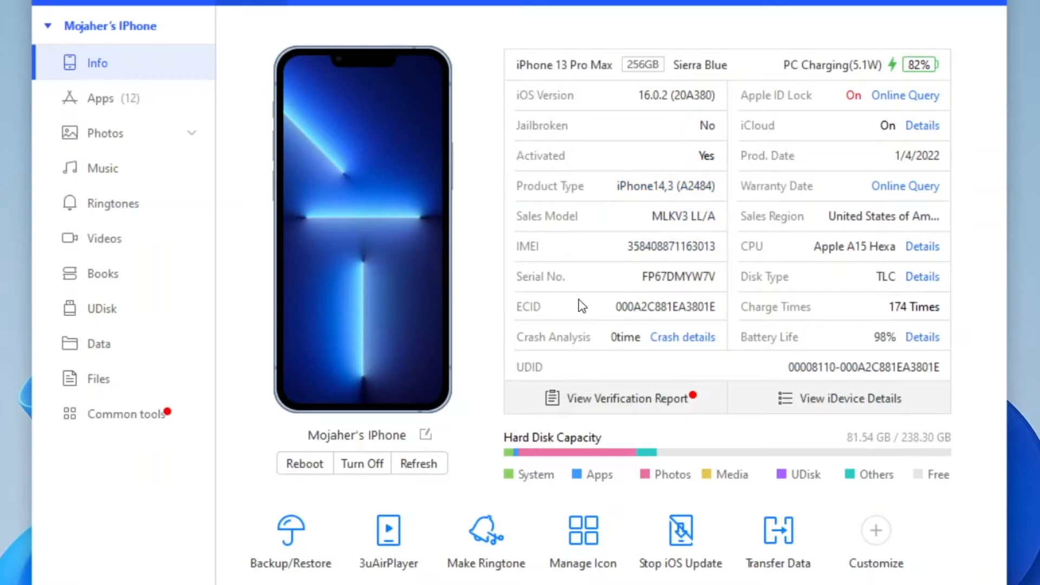
mouse_move(611, 354)
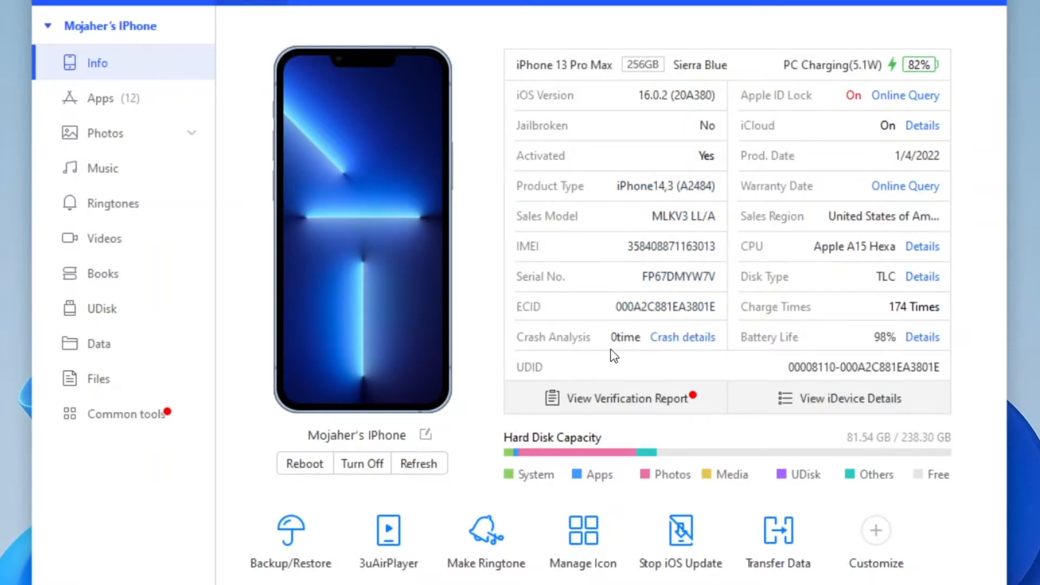
mouse_move(824, 235)
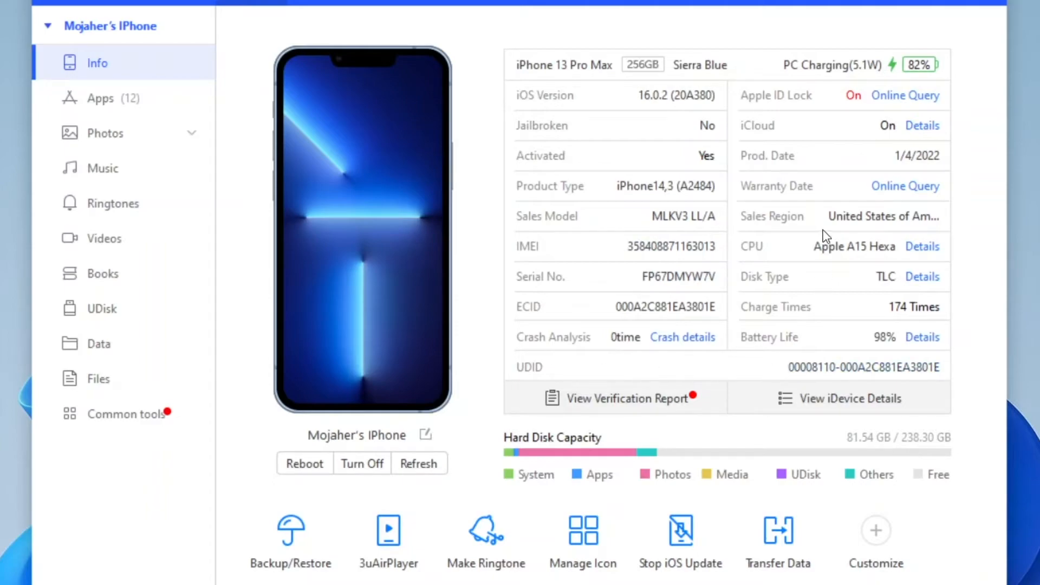
mouse_move(830, 161)
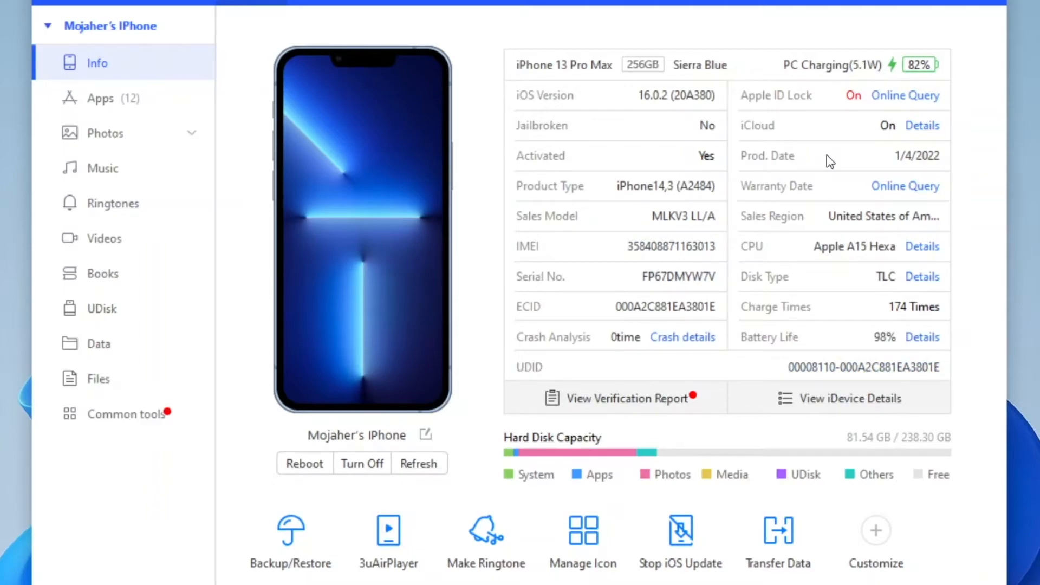
mouse_move(916, 195)
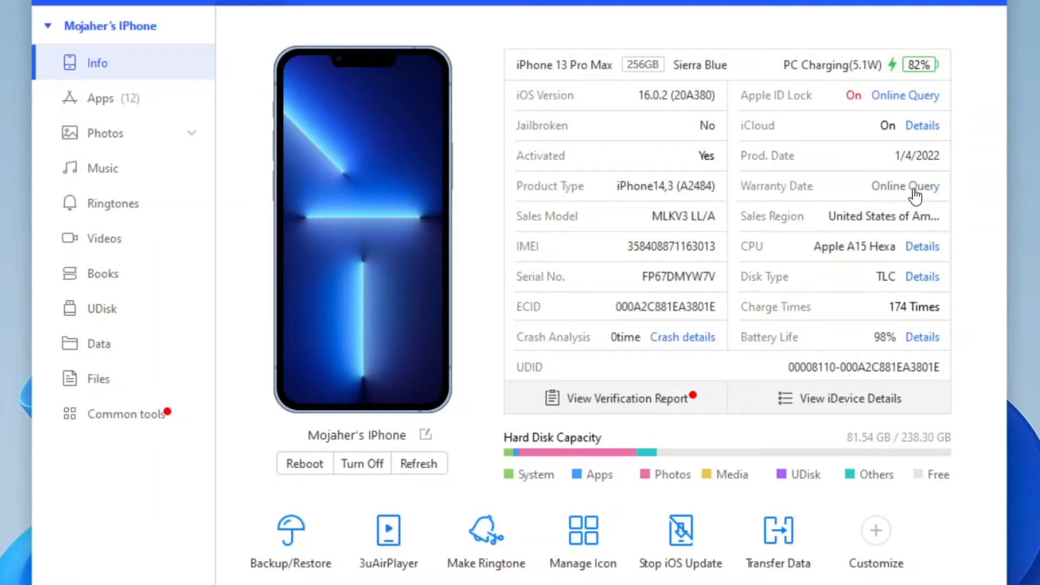
mouse_move(848, 230)
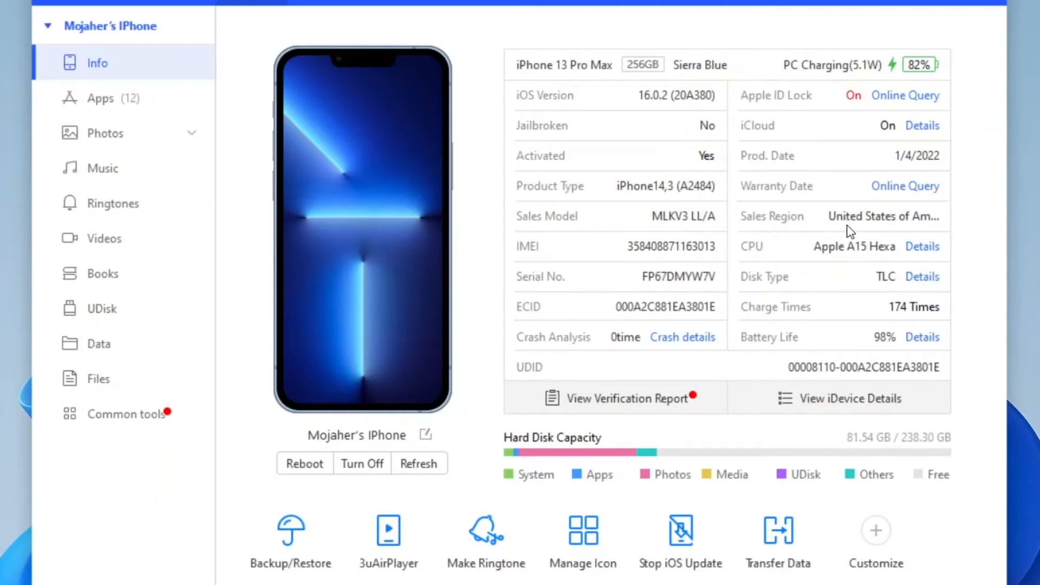
mouse_move(851, 228)
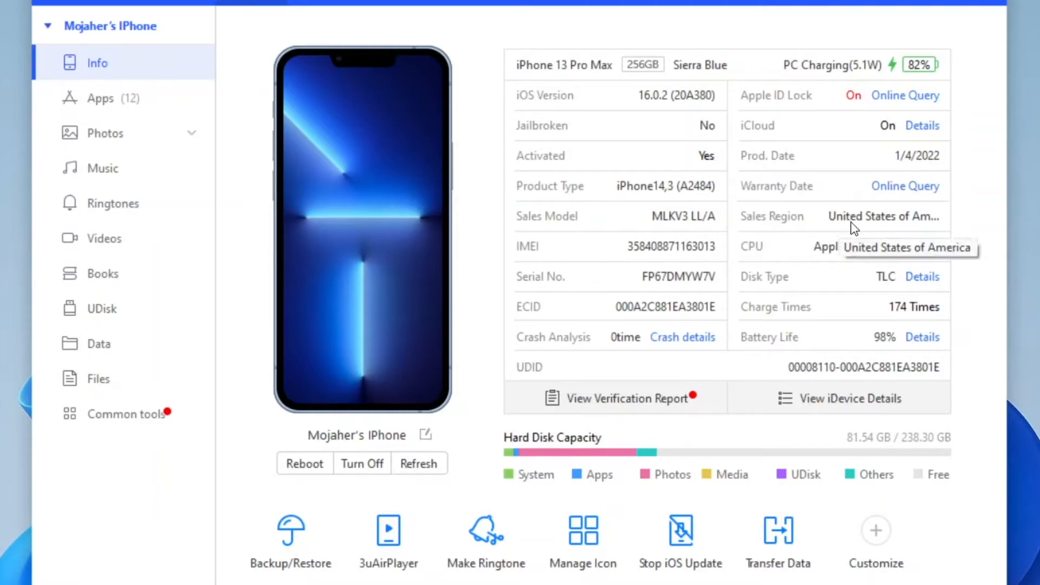
mouse_move(864, 223)
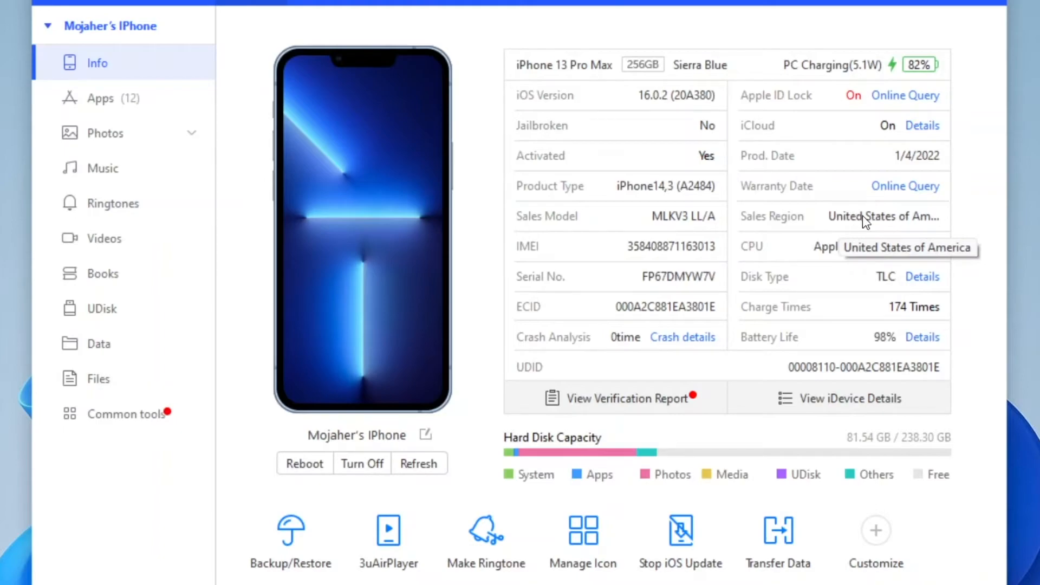
mouse_move(791, 251)
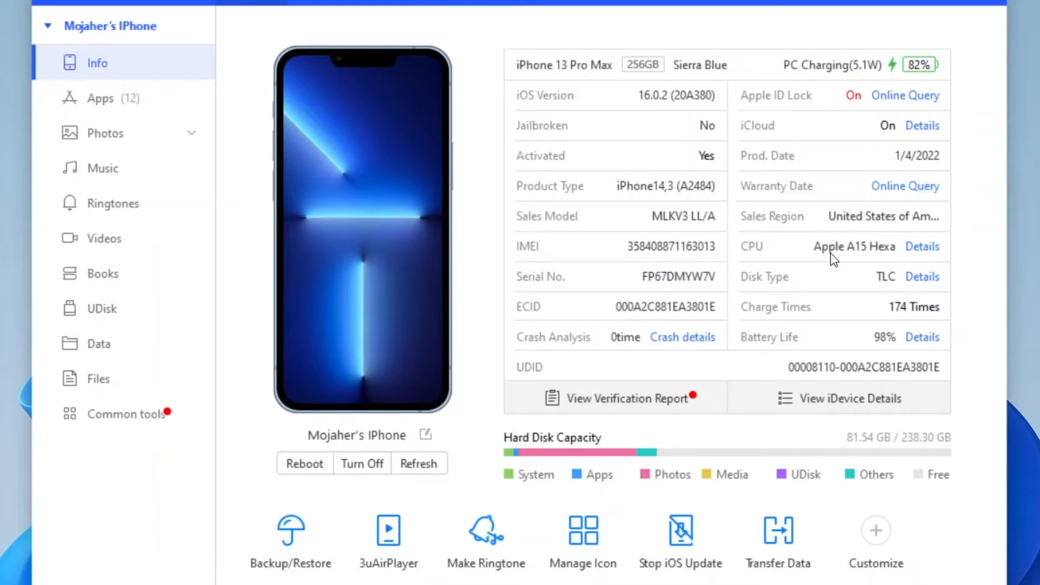
mouse_move(867, 272)
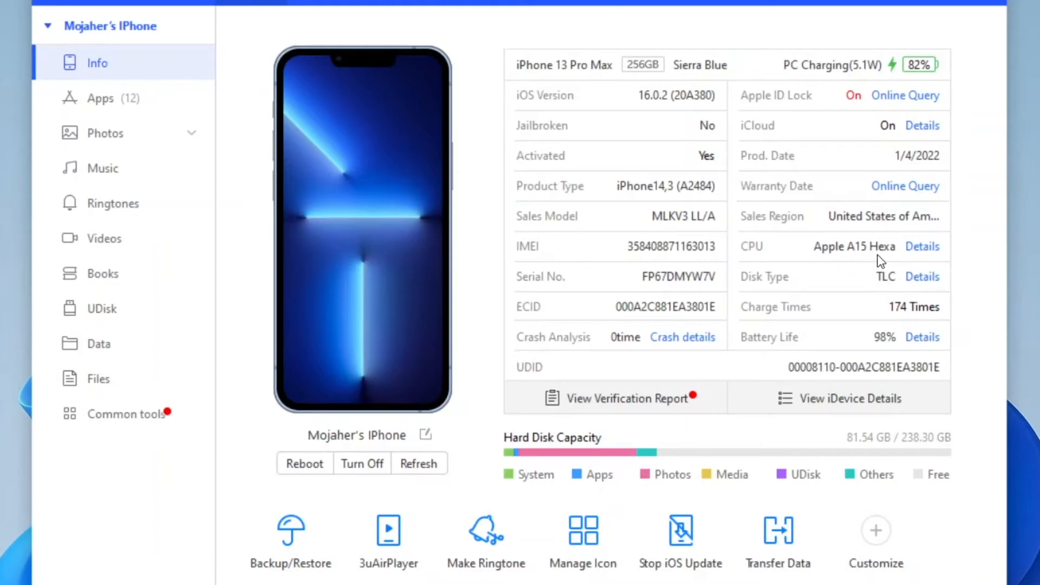
mouse_move(787, 294)
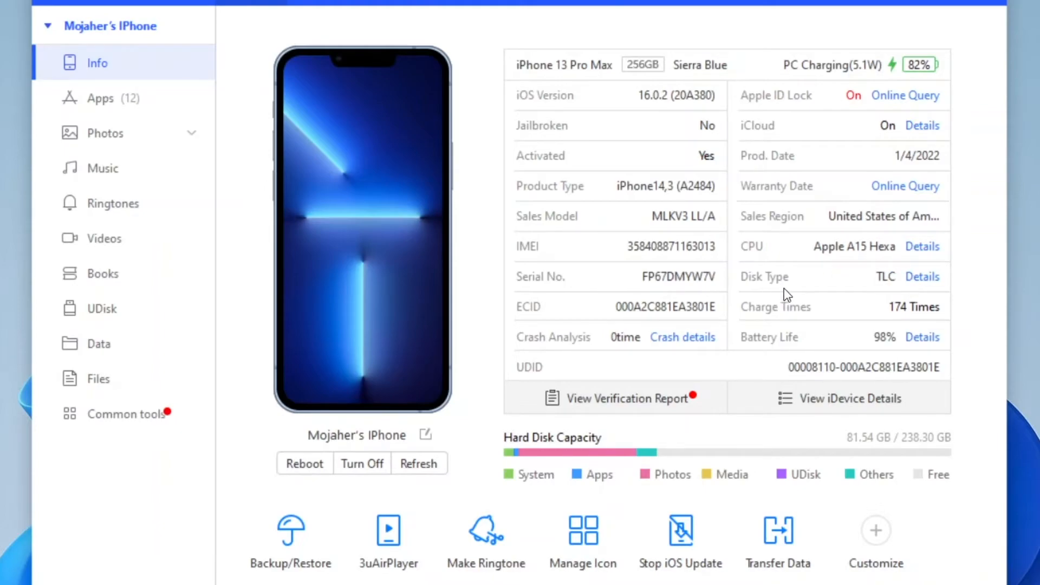
mouse_move(767, 355)
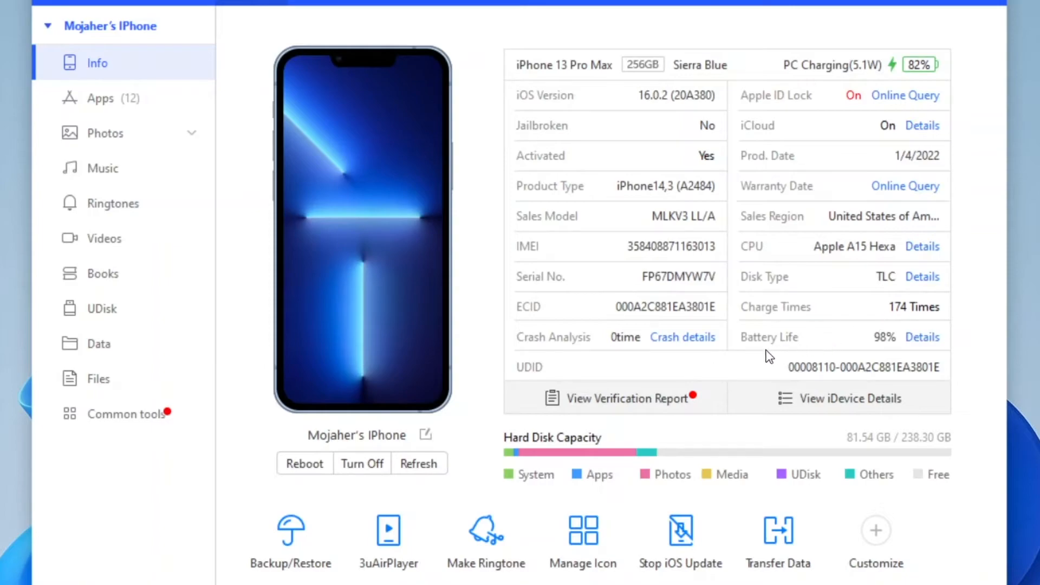
mouse_move(879, 349)
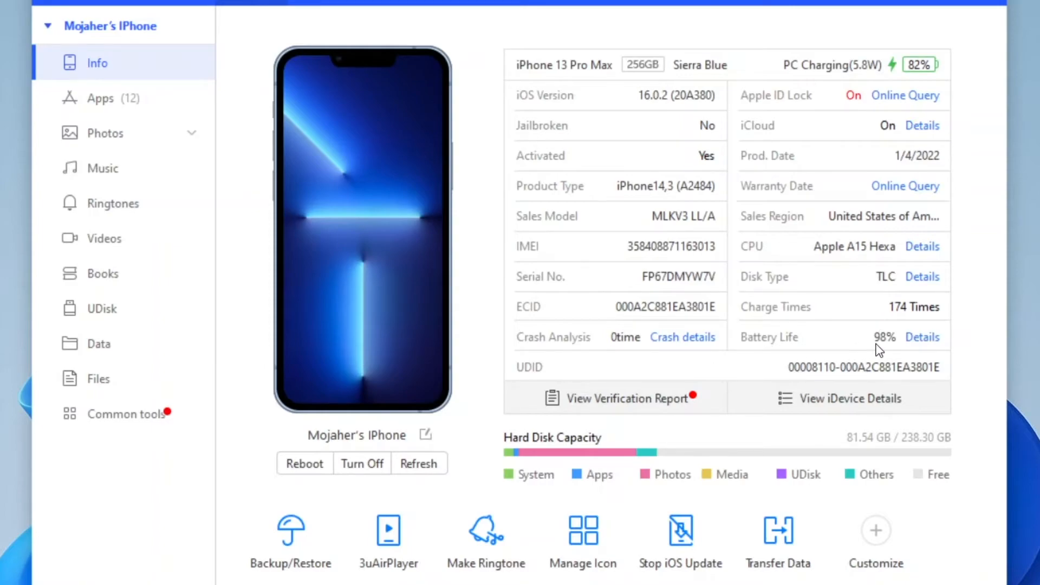
mouse_move(904, 345)
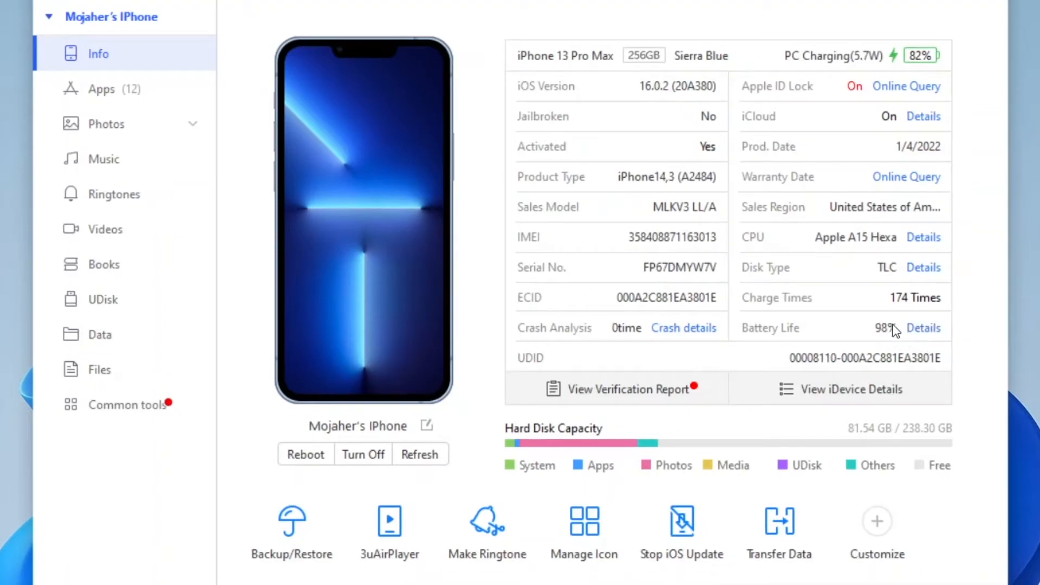
Step: View the Battery Details statistics, then bring up the iDevice Verification Report
left_click(923, 327)
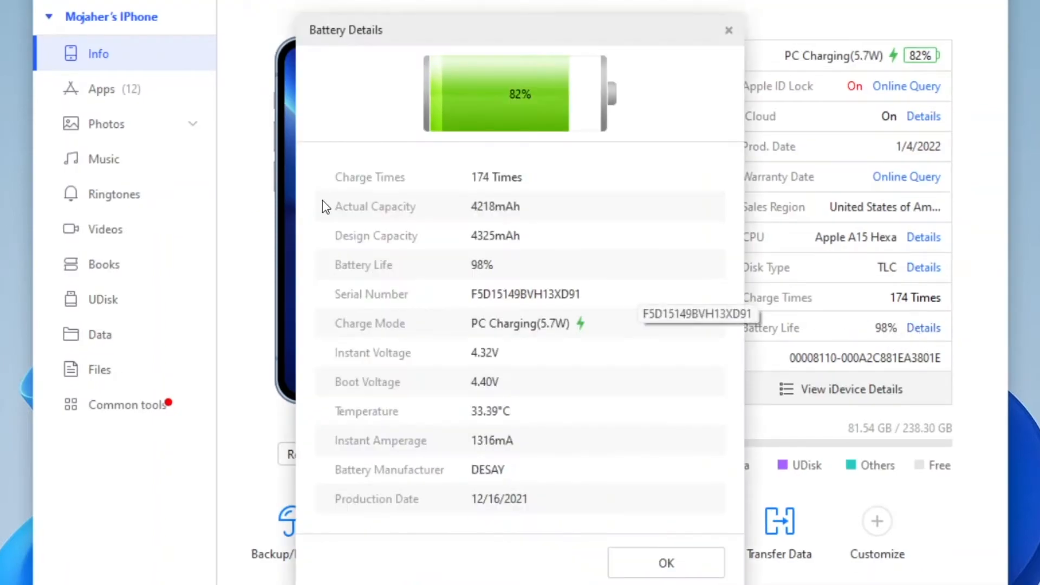
mouse_move(485, 187)
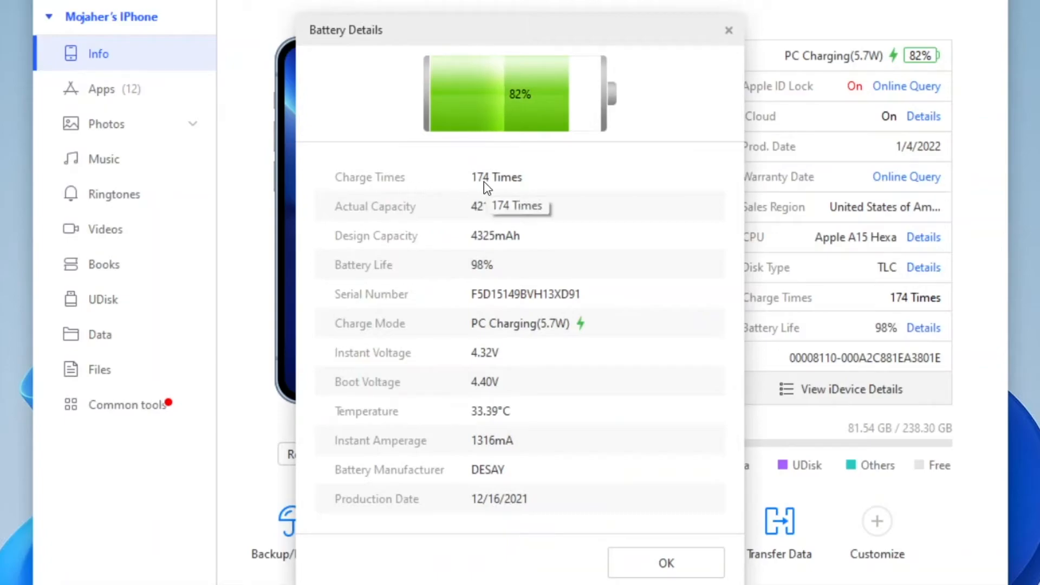
mouse_move(514, 191)
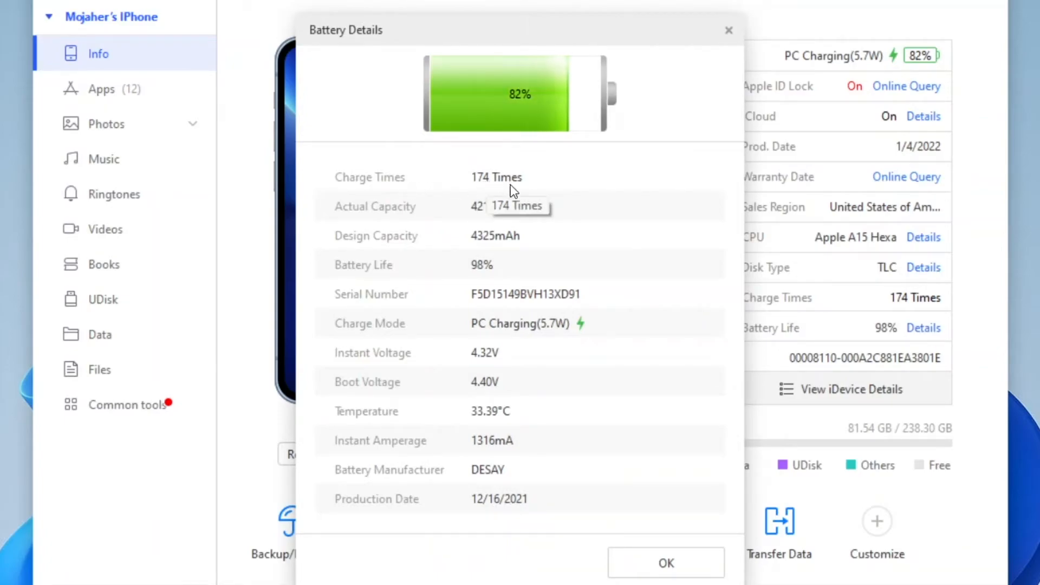
mouse_move(390, 219)
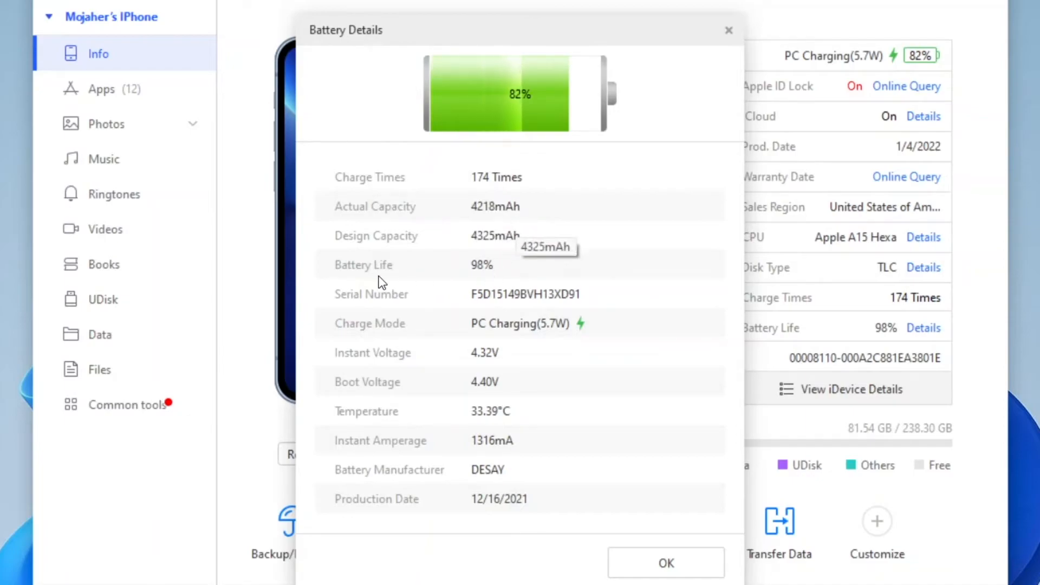
mouse_move(634, 562)
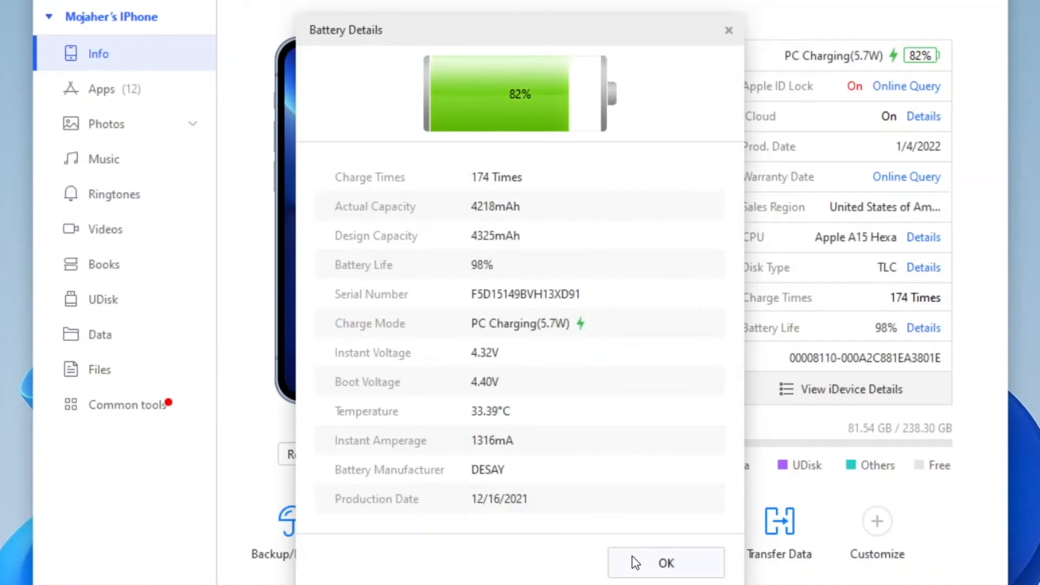
left_click(665, 579)
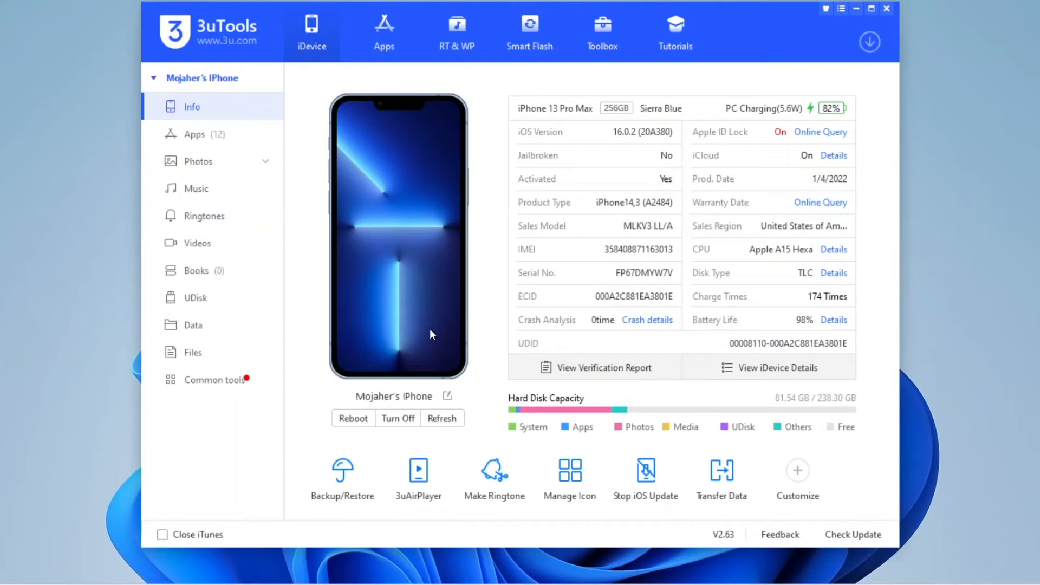
mouse_move(595, 373)
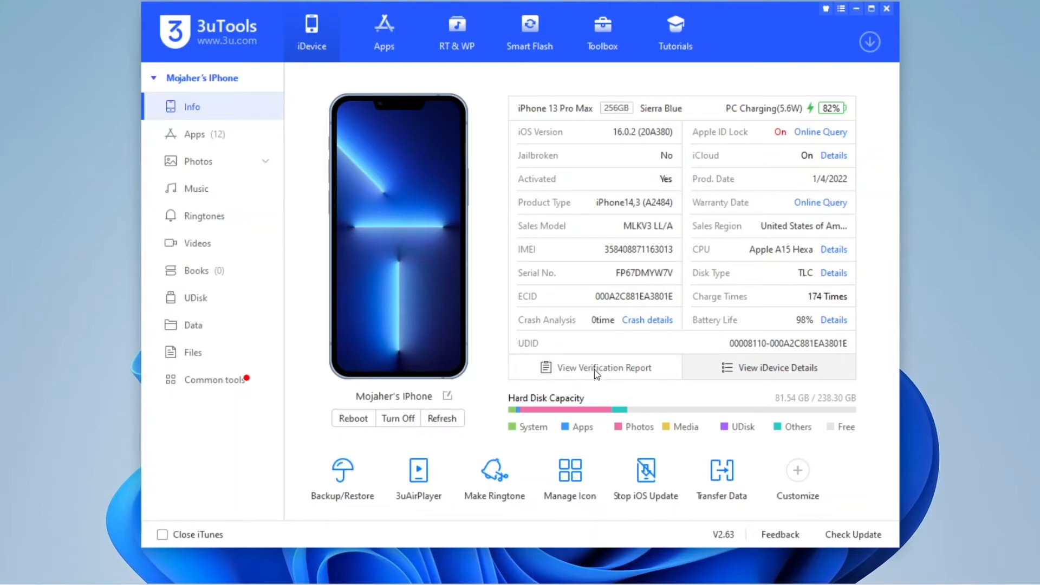
left_click(604, 367)
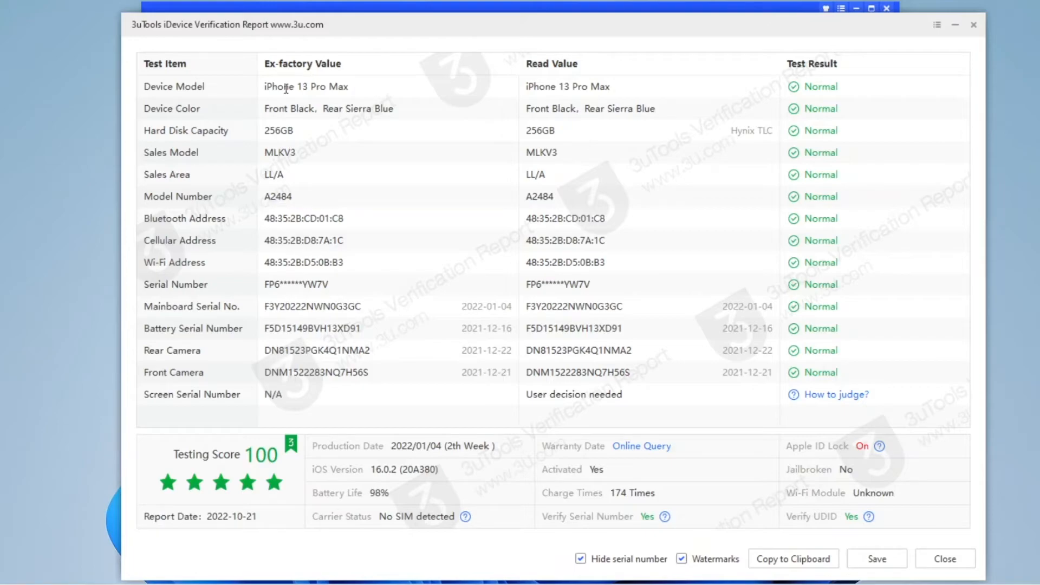
mouse_move(808, 280)
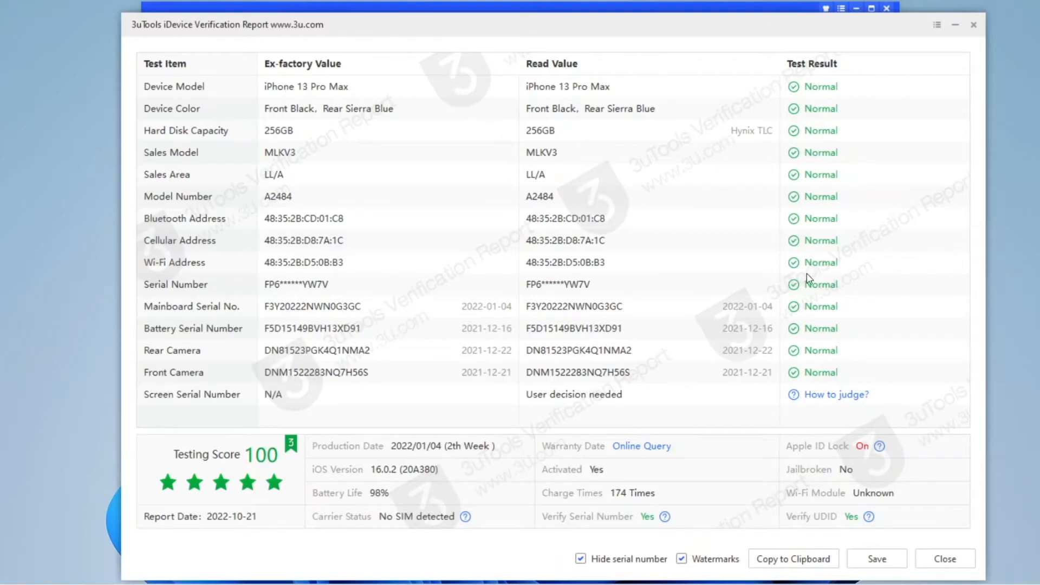
mouse_move(224, 358)
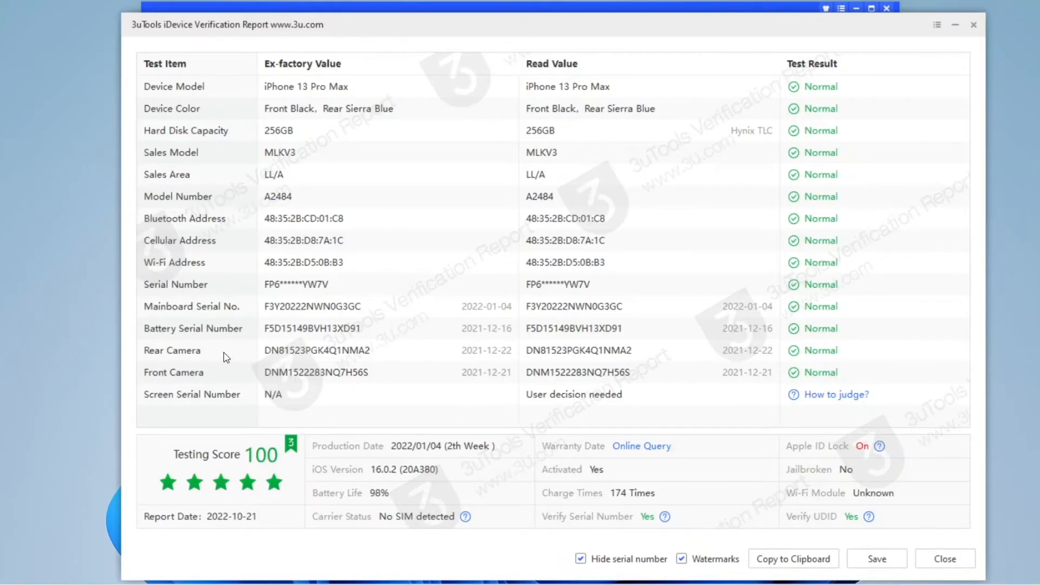
mouse_move(792, 374)
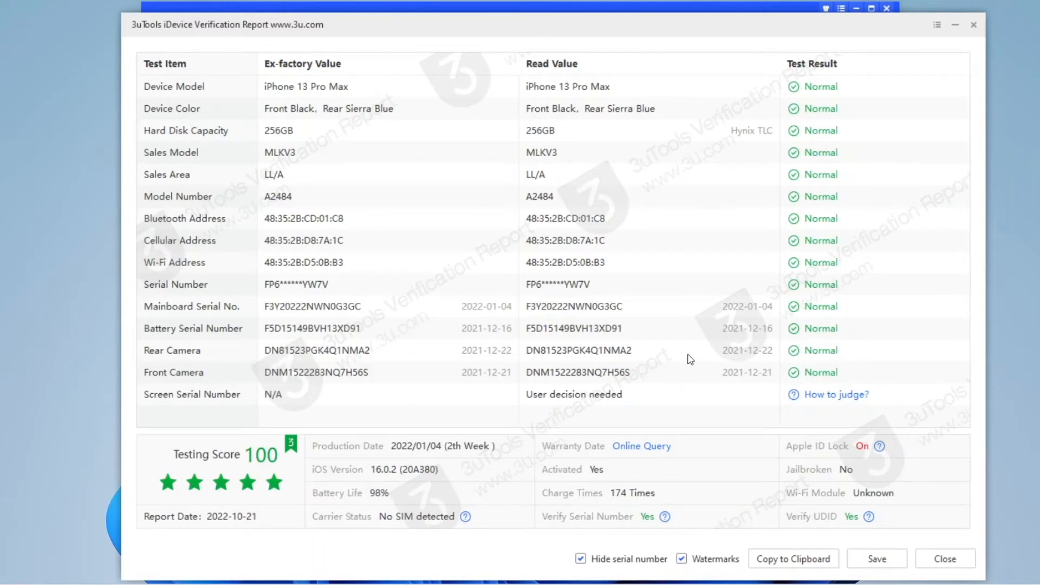
mouse_move(819, 367)
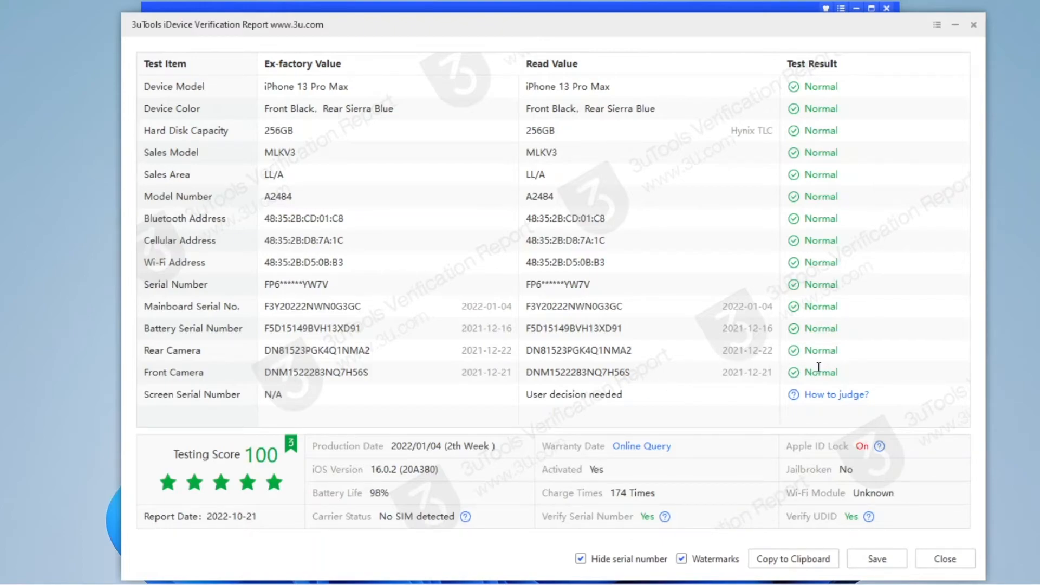
mouse_move(802, 108)
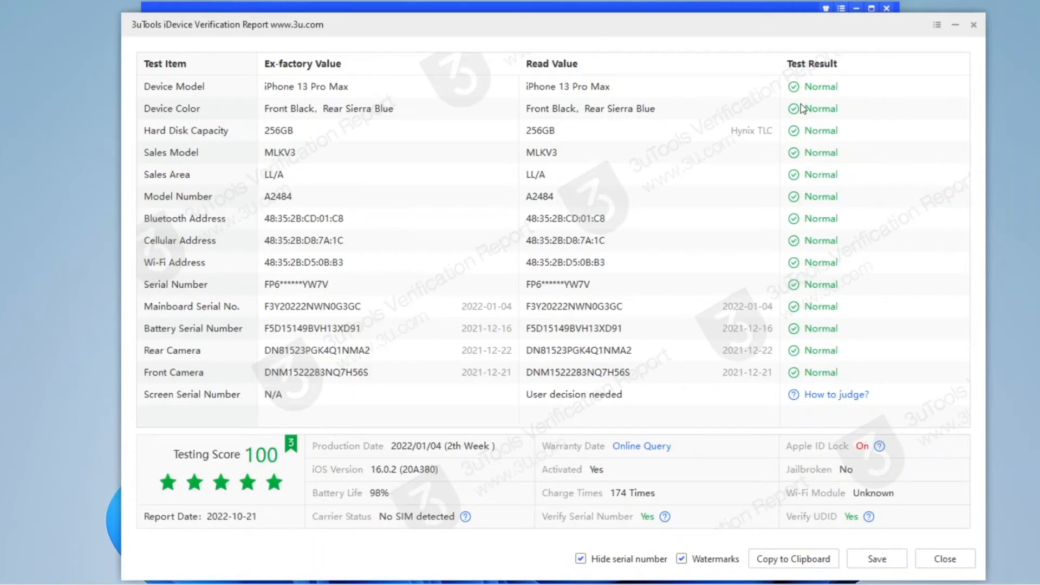
mouse_move(807, 150)
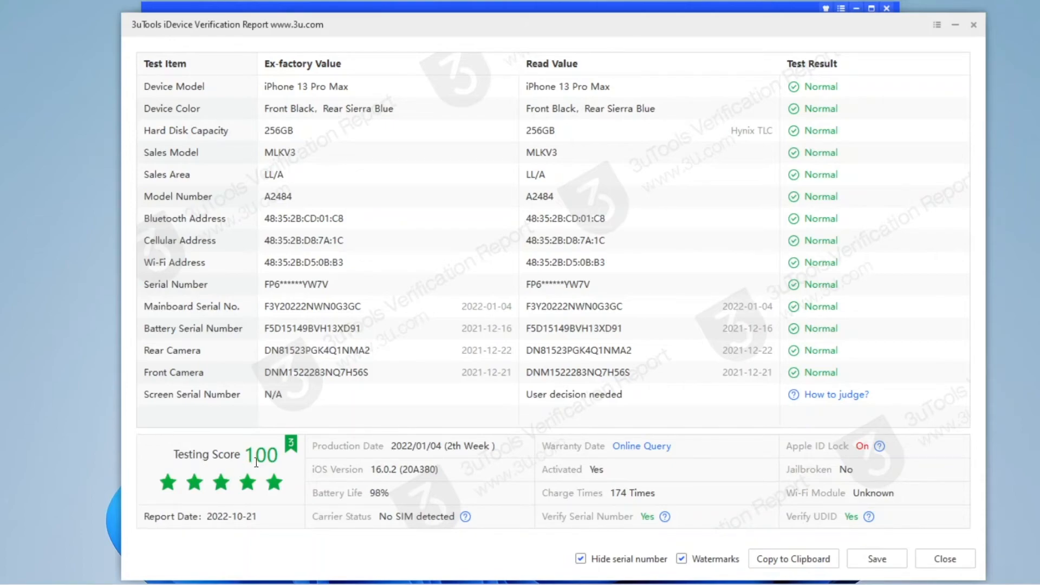
mouse_move(260, 483)
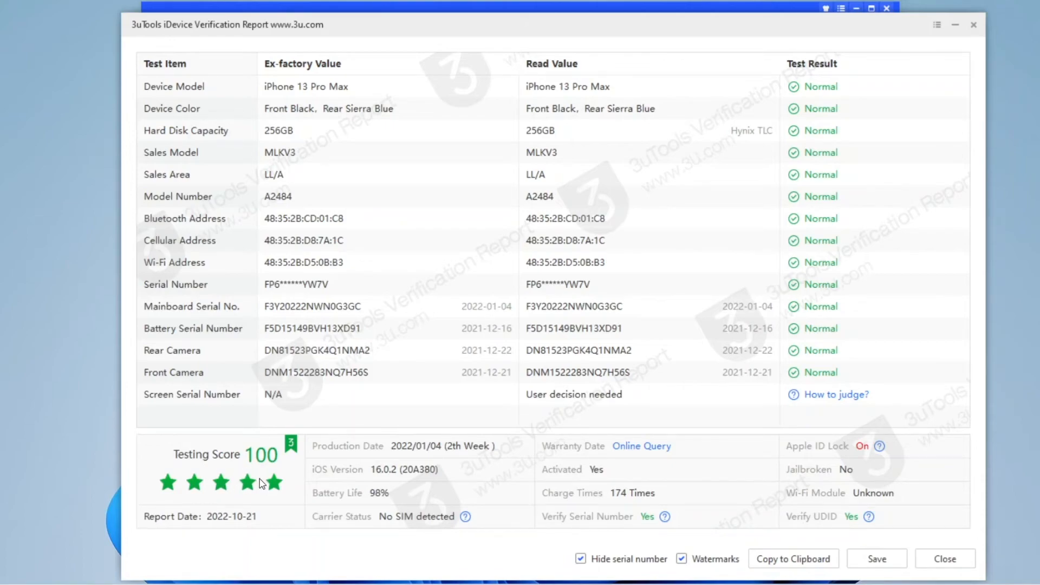
mouse_move(472, 418)
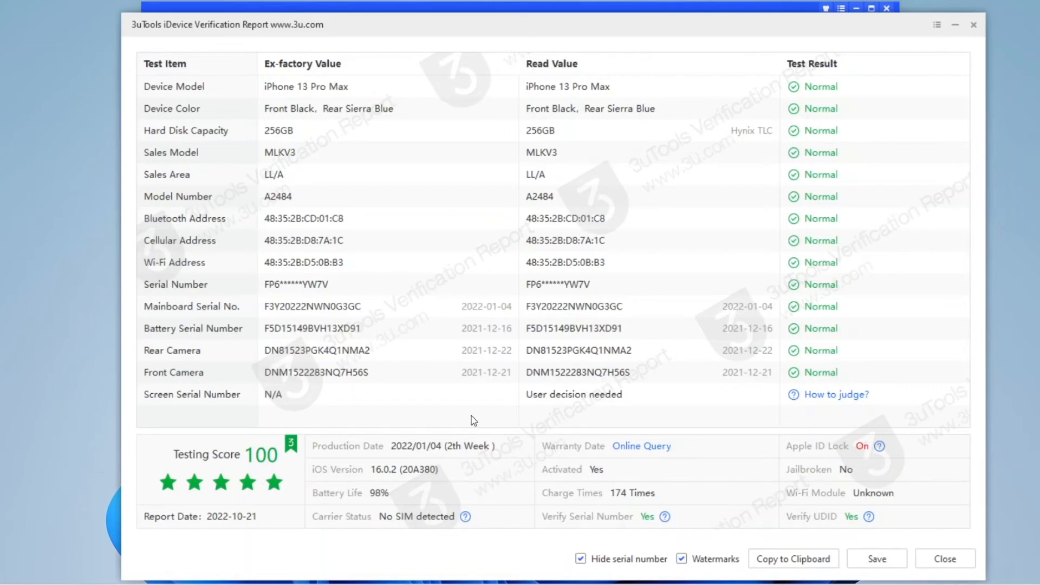
mouse_move(494, 396)
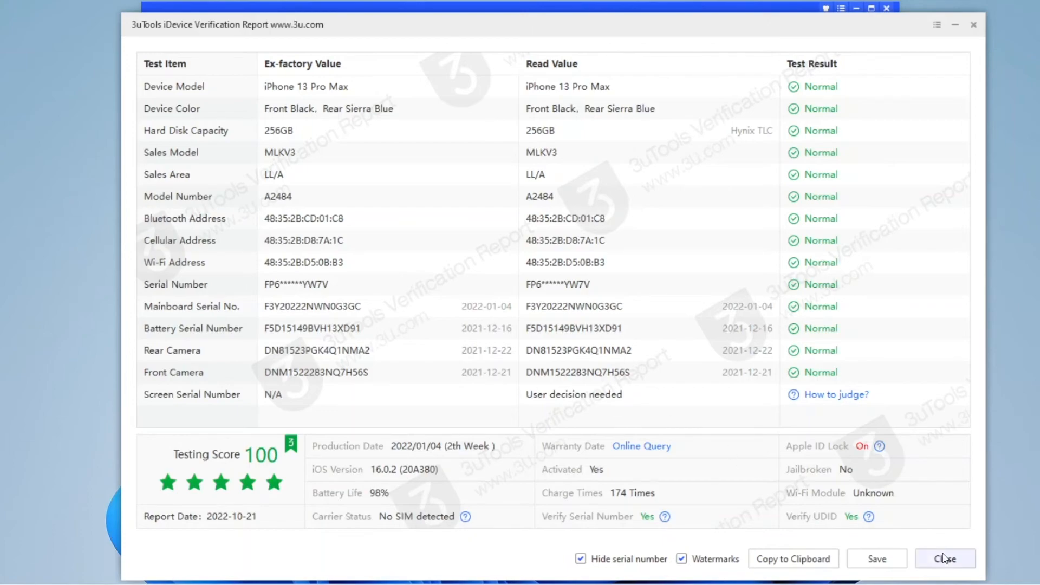
Step: Close the verification report scoring 100 with all items Normal, returning to Info
left_click(944, 559)
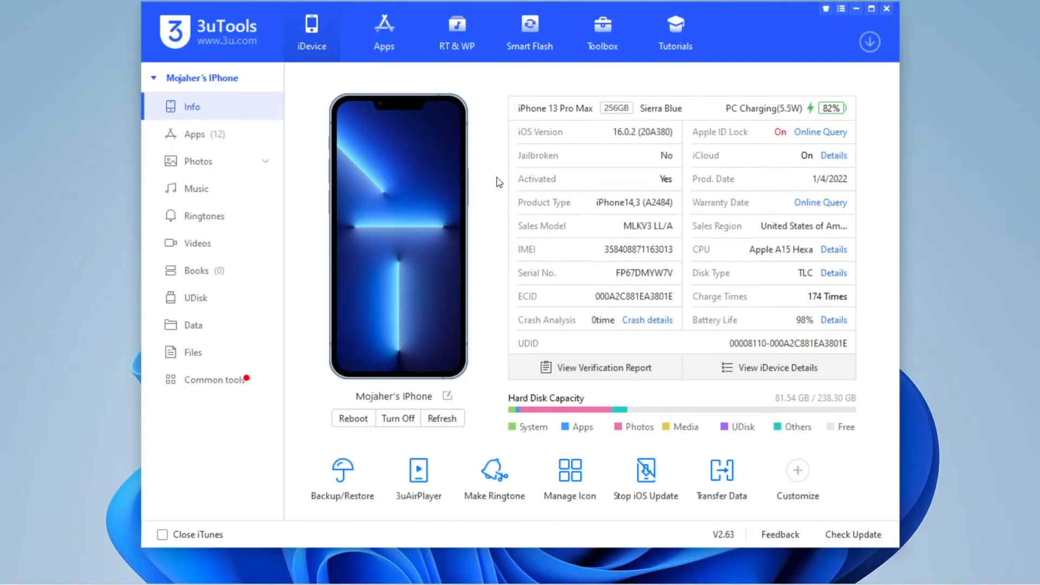